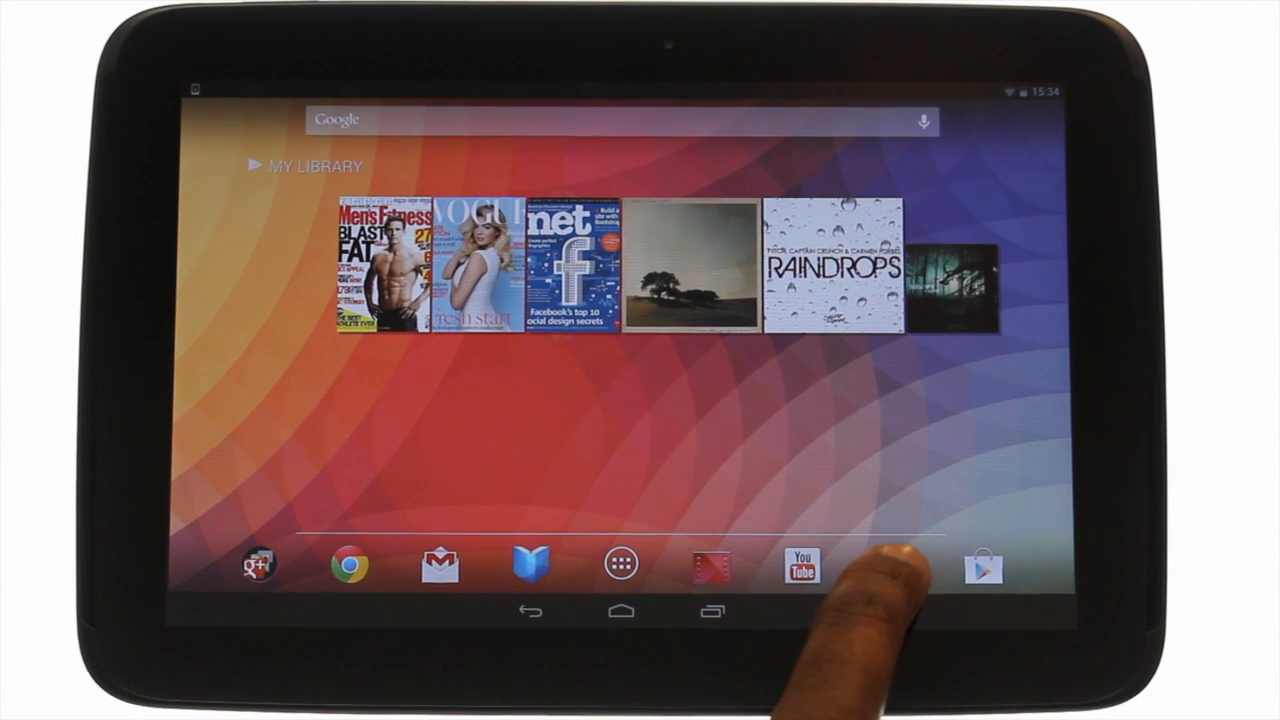
# - Open Play Music and start the Raindrops album by Fytch, Captain Crunch & Carmen Forbes
pyautogui.click(800, 567)
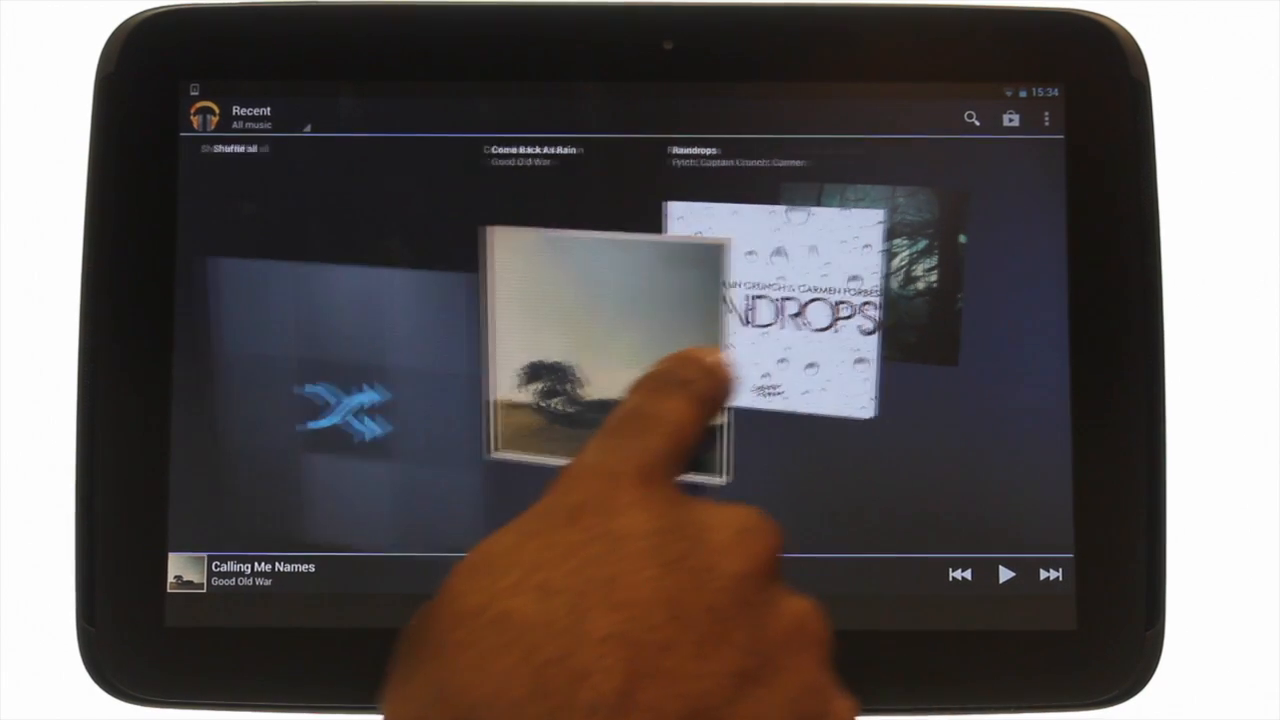
pyautogui.moveTo(750, 400); pyautogui.dragTo(520, 400)
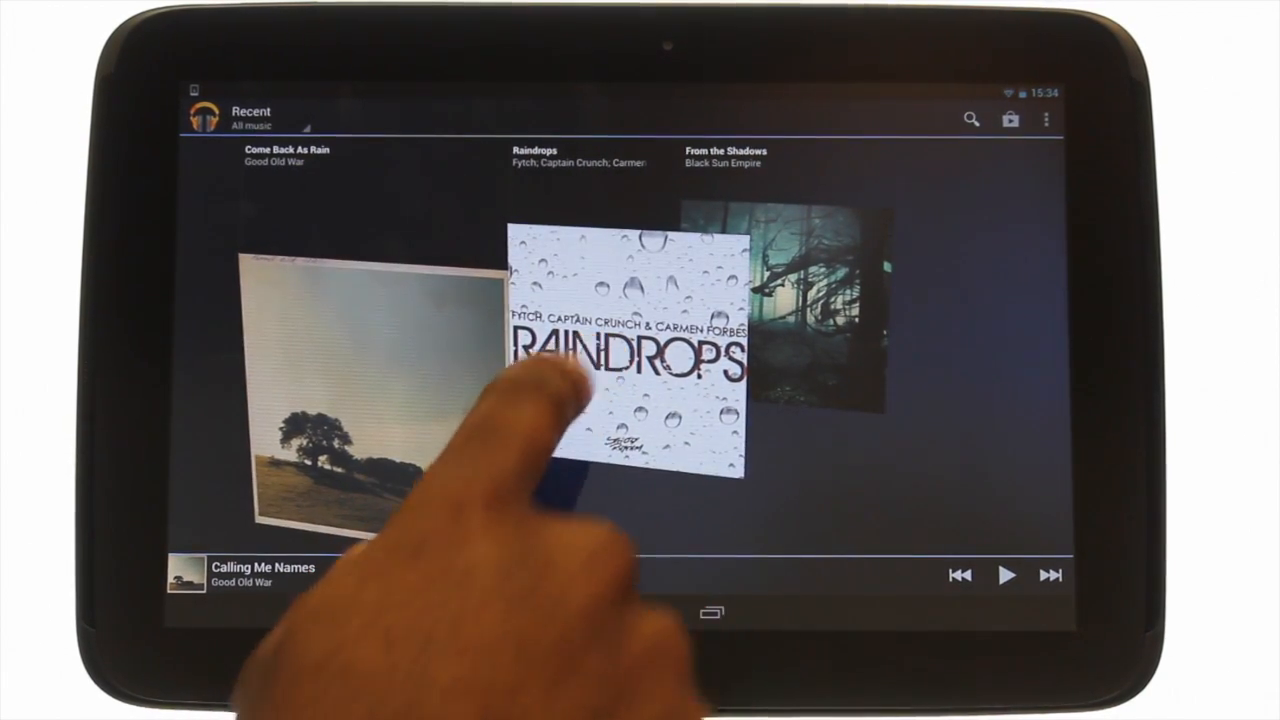
pyautogui.click(625, 350)
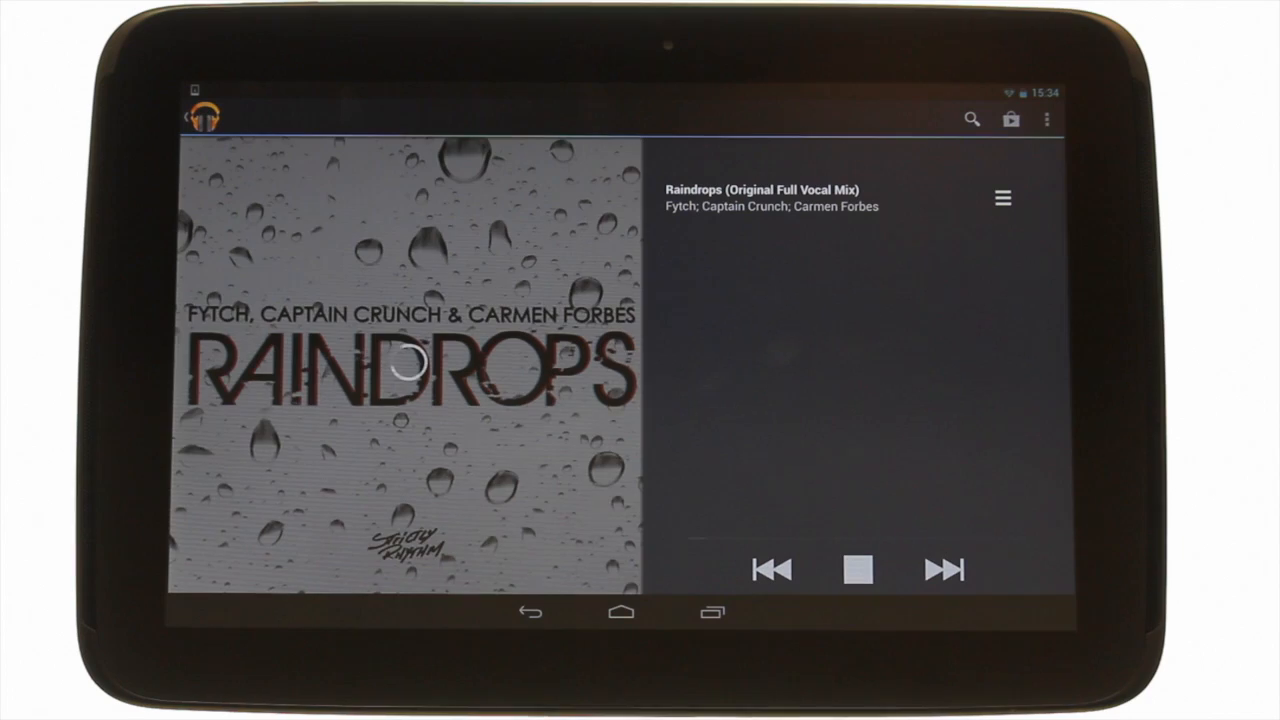
# - Show the queue beside Raindrops (Original Full Vocal Mix) and open the track's options menu
pyautogui.click(857, 569)
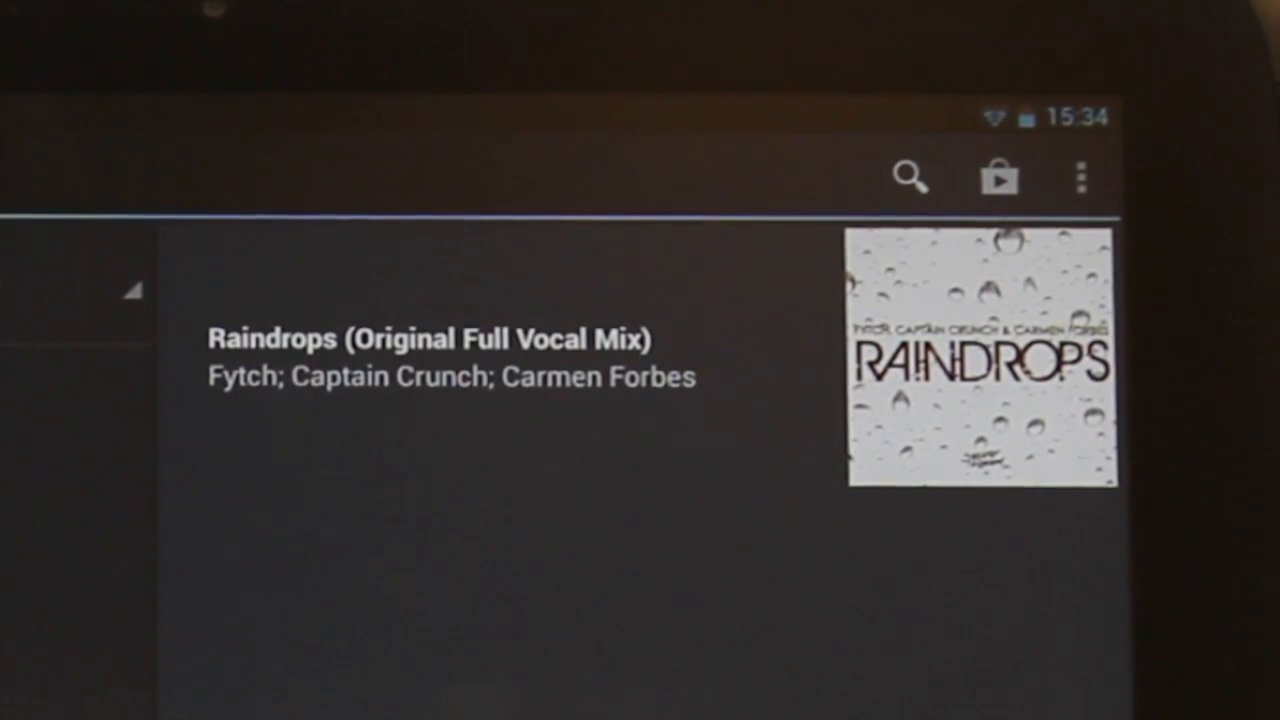
pyautogui.click(1079, 177)
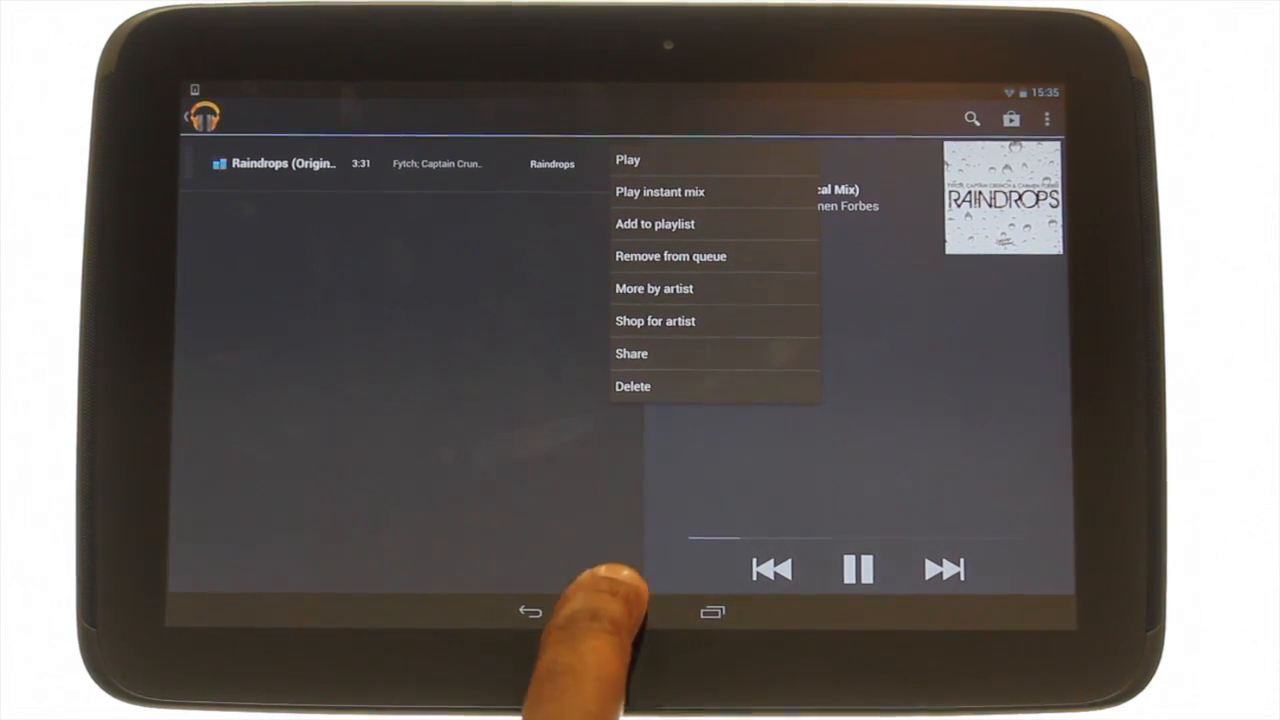
# - Go to the home screen and view the Raindrops playback widget in the notification shade
pyautogui.click(620, 612)
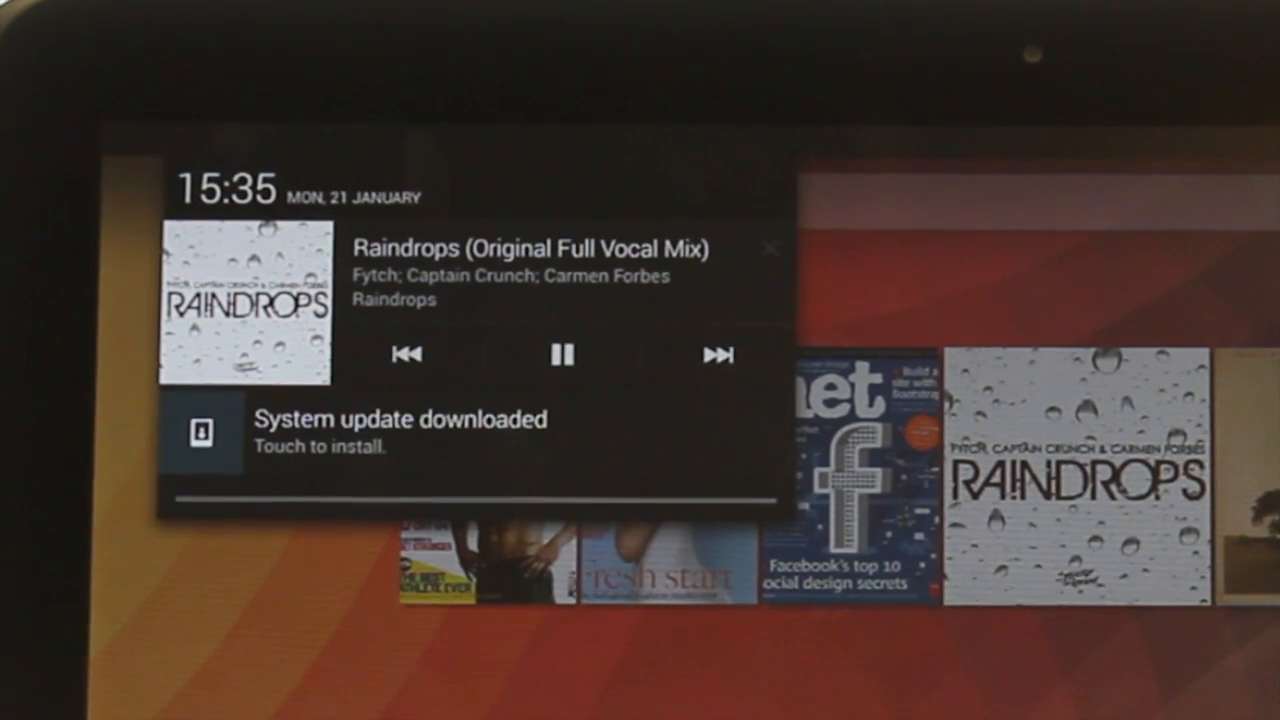
pyautogui.click(405, 354)
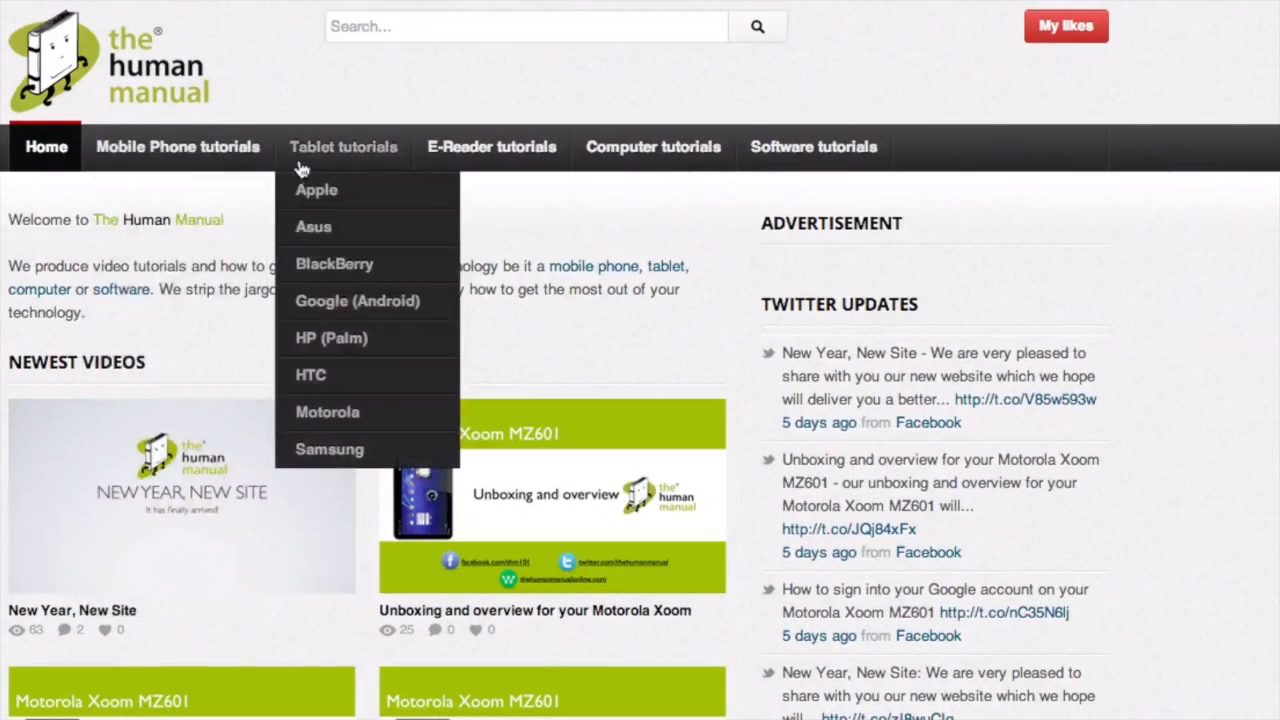
pyautogui.moveTo(653, 147)
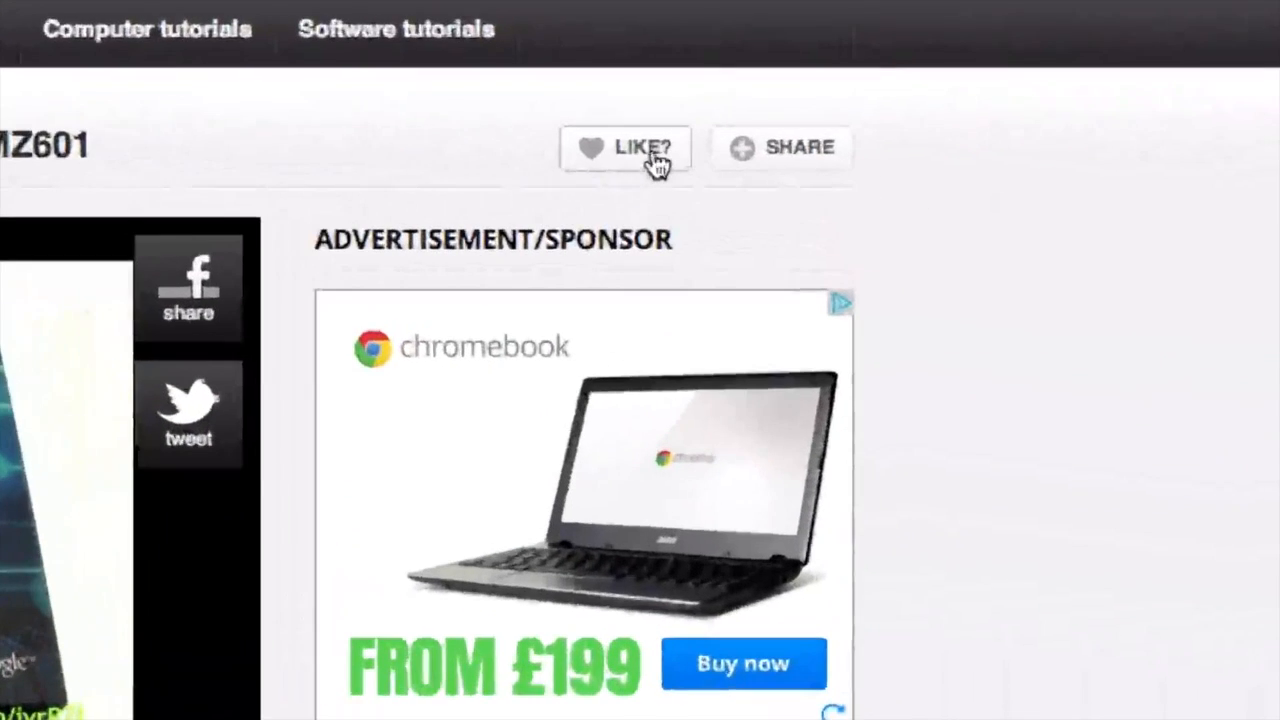
# - Like the tutorial video and start a comment reading 'Loved the video thanks. Ho'
pyautogui.click(781, 147)
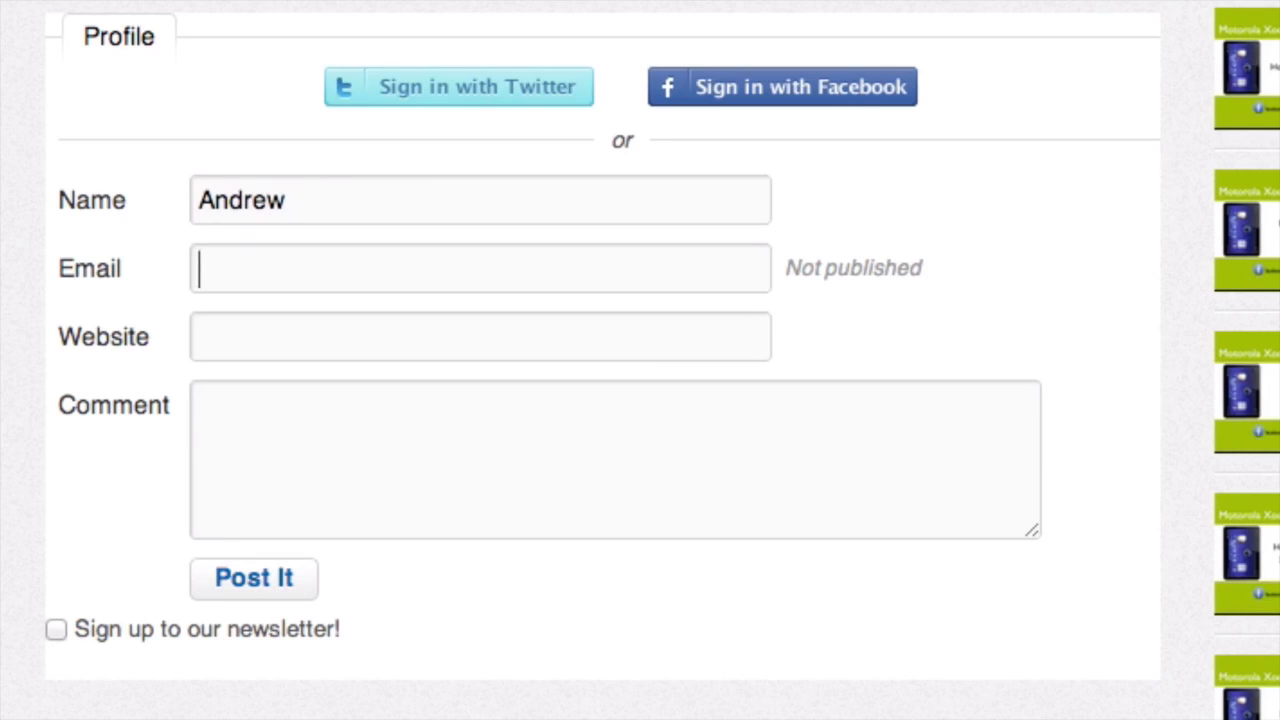
pyautogui.write('Loved the video thanks. Ho')
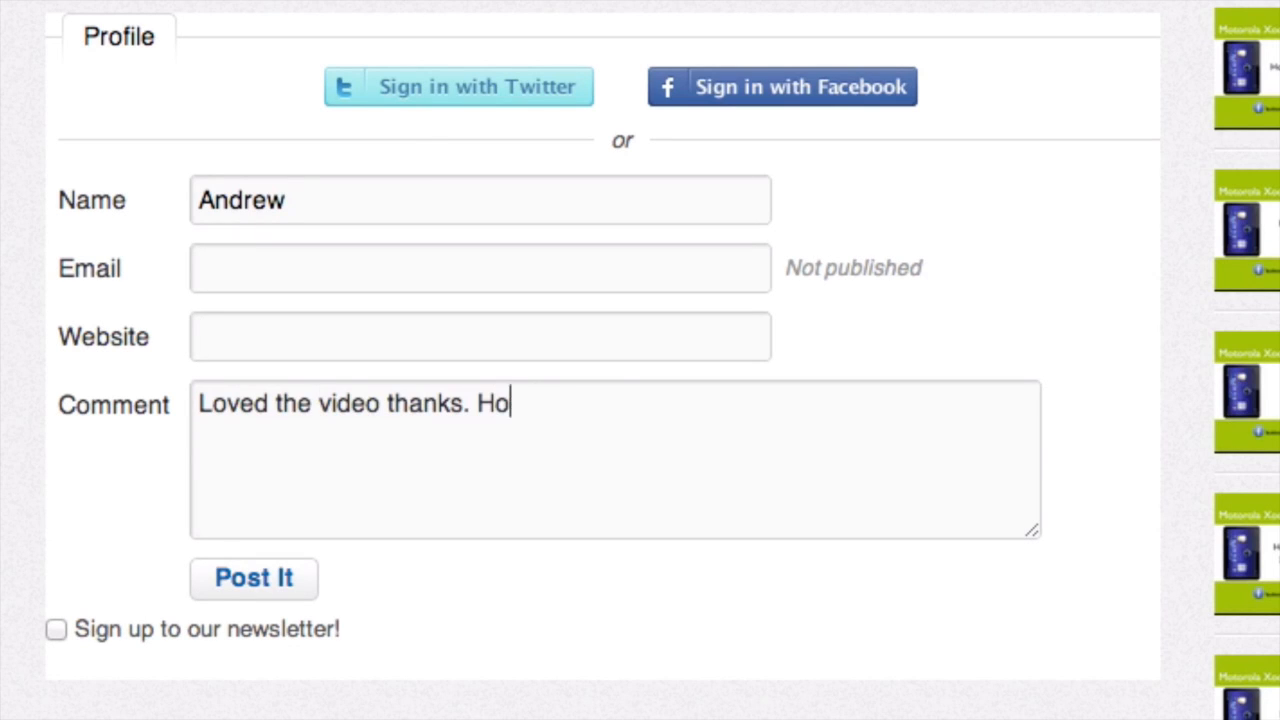